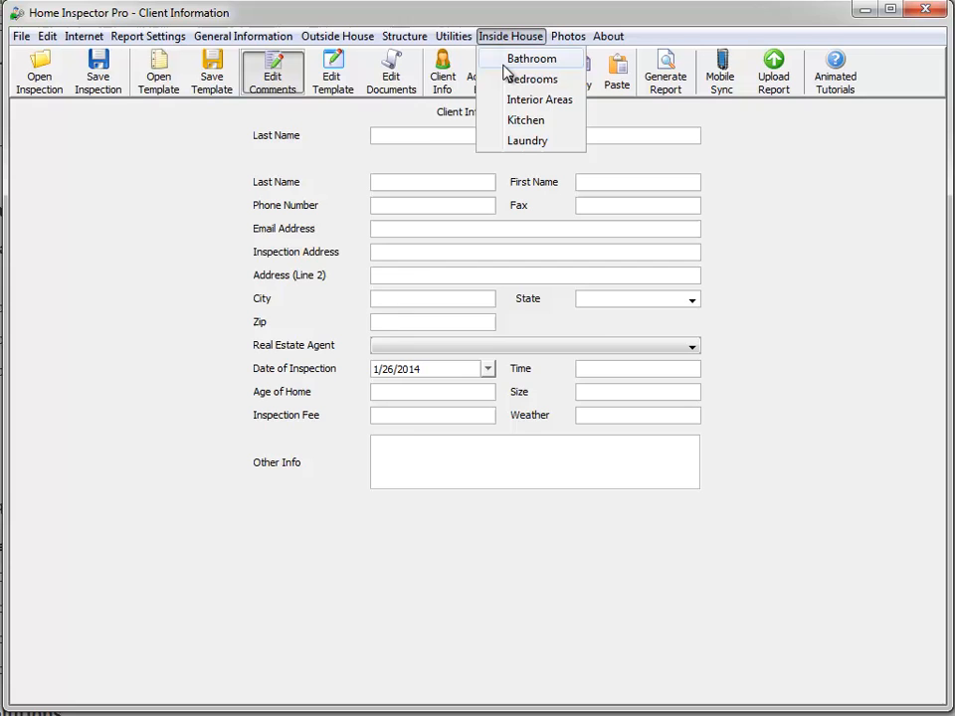
# Go to the Bedrooms section and begin editing the outlets-not-accessible electrical comment
pyautogui.click(535, 78)
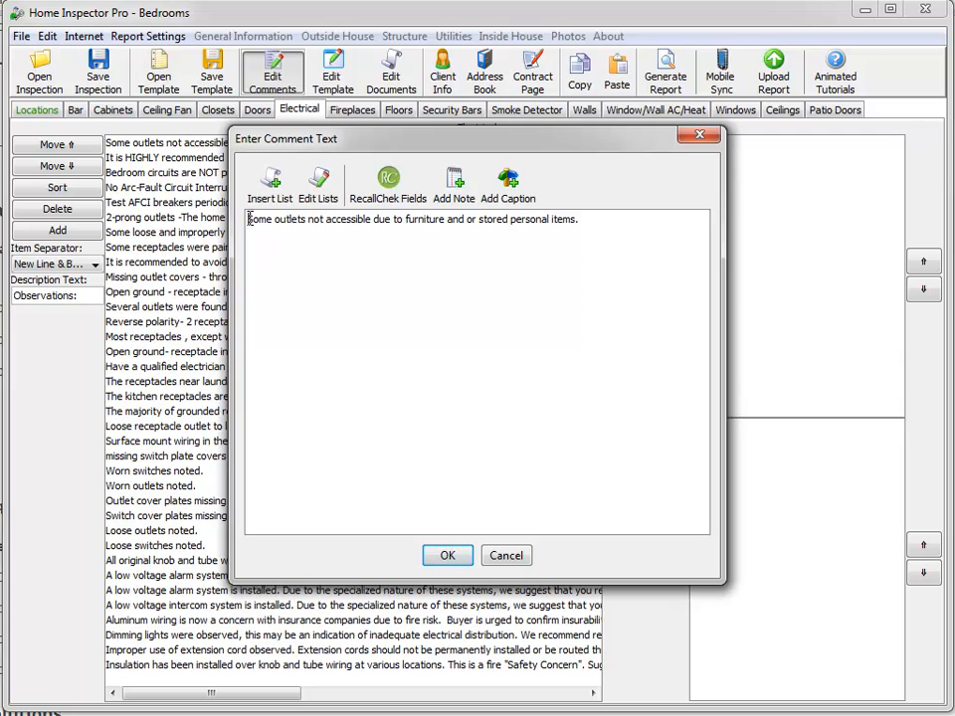
# Insert a bracketed note reading NOT ACCESSIBLE at the start of the comment and confirm it
pyautogui.click(453, 184)
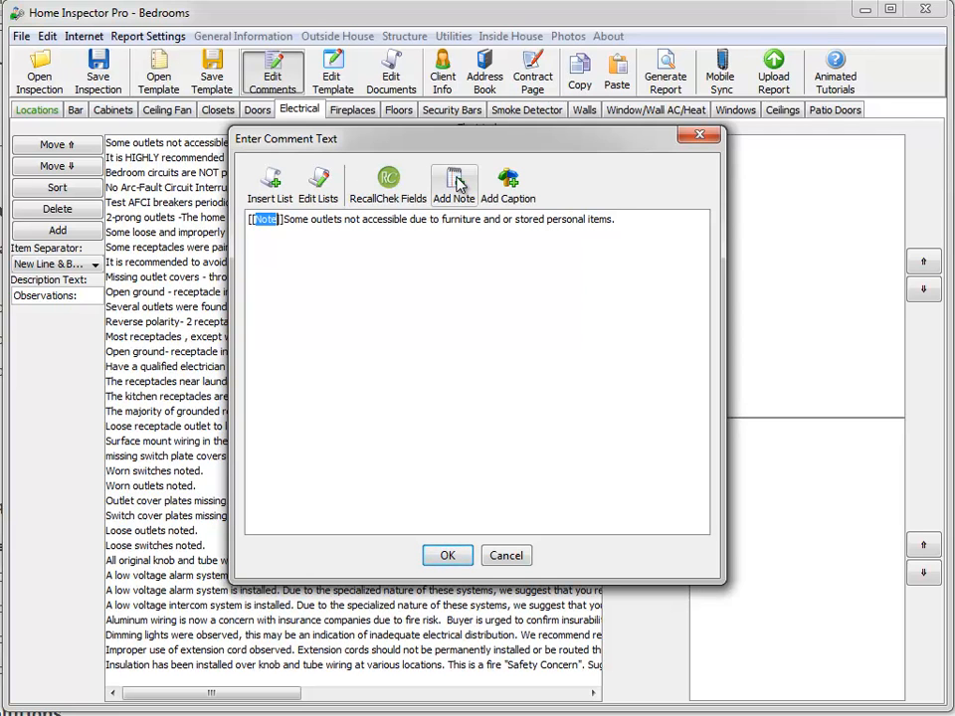
pyautogui.moveTo(337, 249)
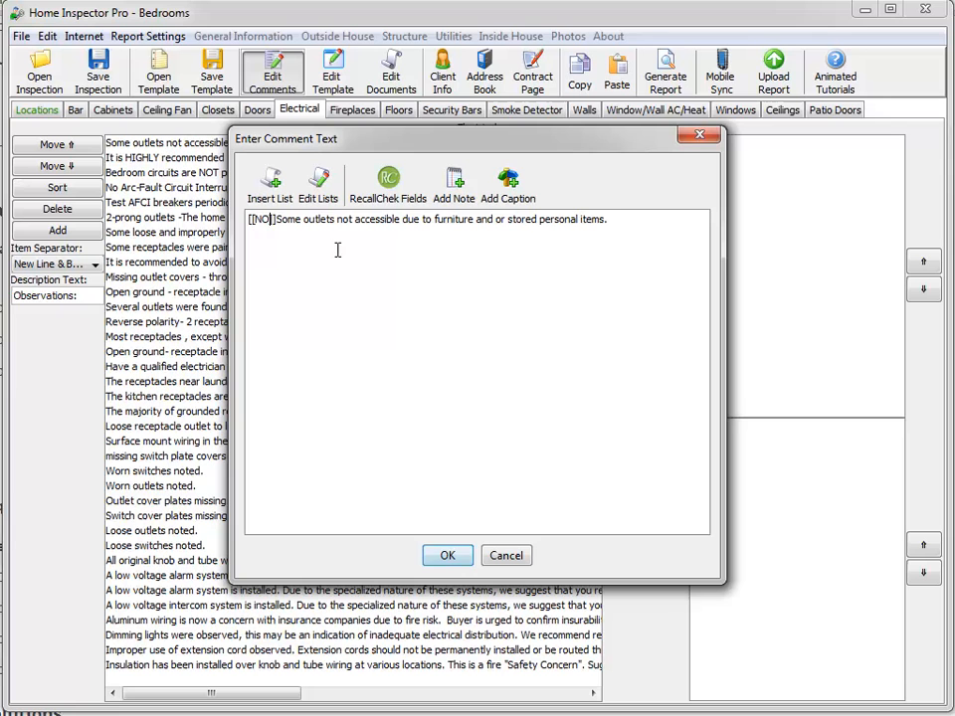
pyautogui.write('NOT ACCESSIBLE')
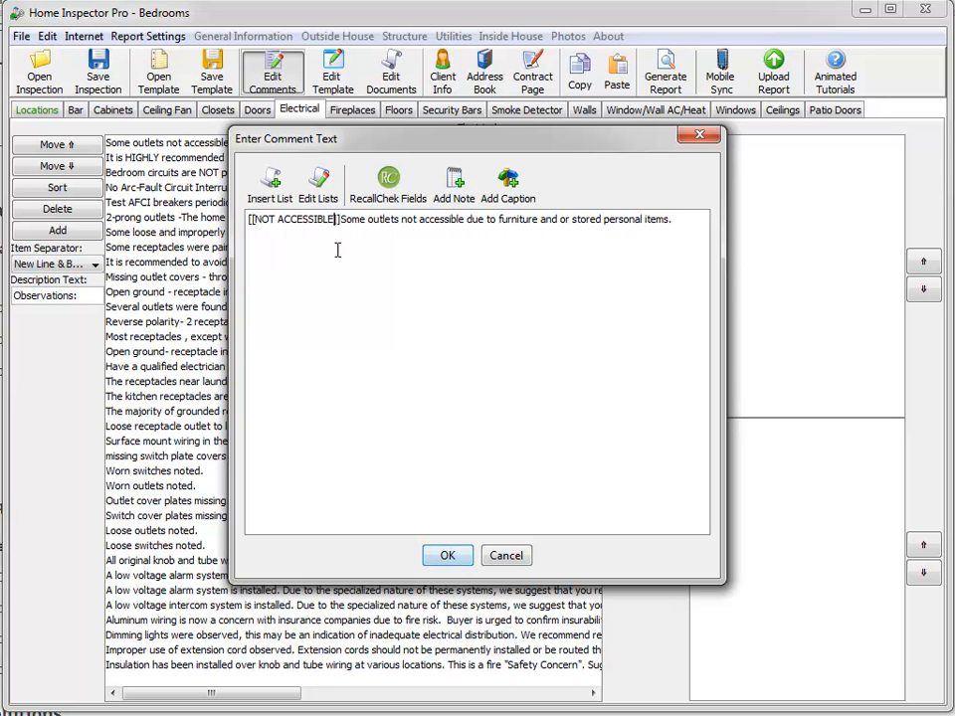
pyautogui.moveTo(448, 555)
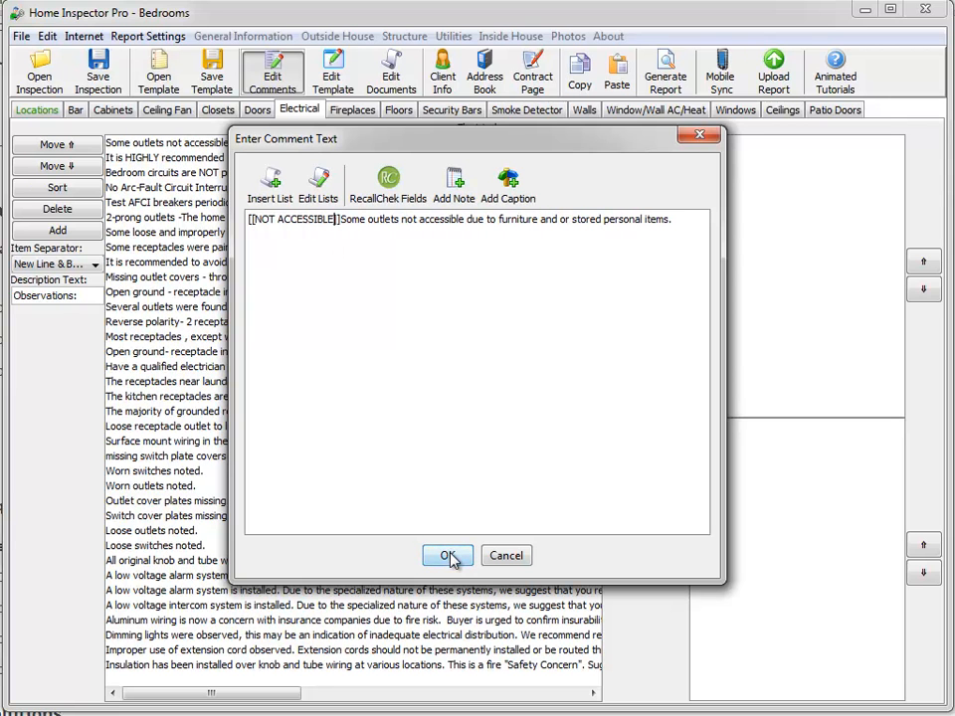
pyautogui.click(448, 555)
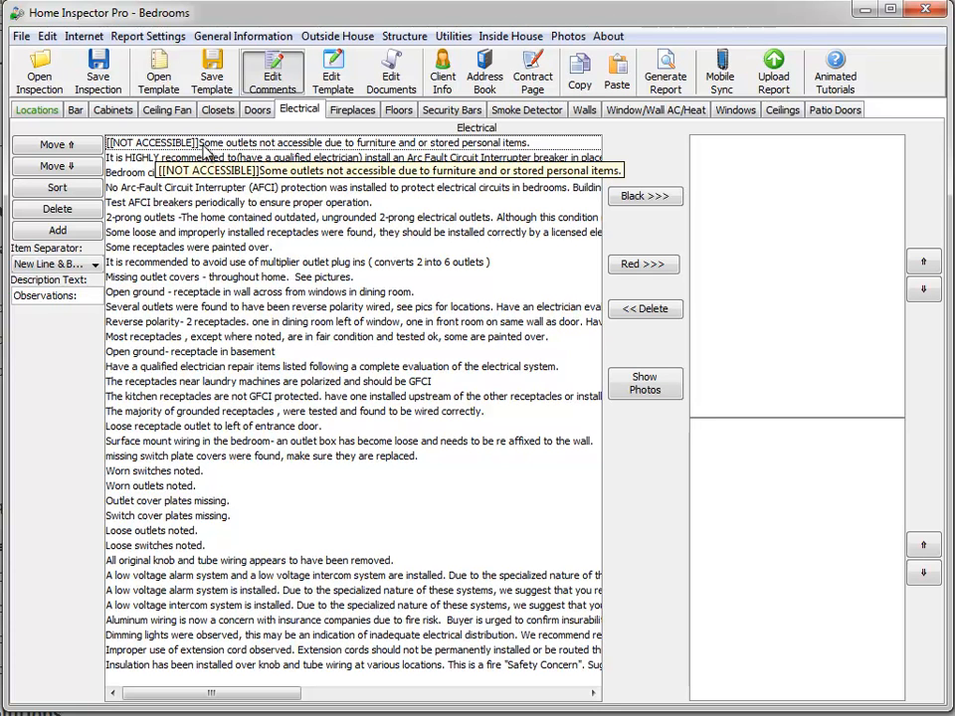
# Wrap the NOT ACCESSIBLE note in *** asterisk markers
pyautogui.click(348, 143)
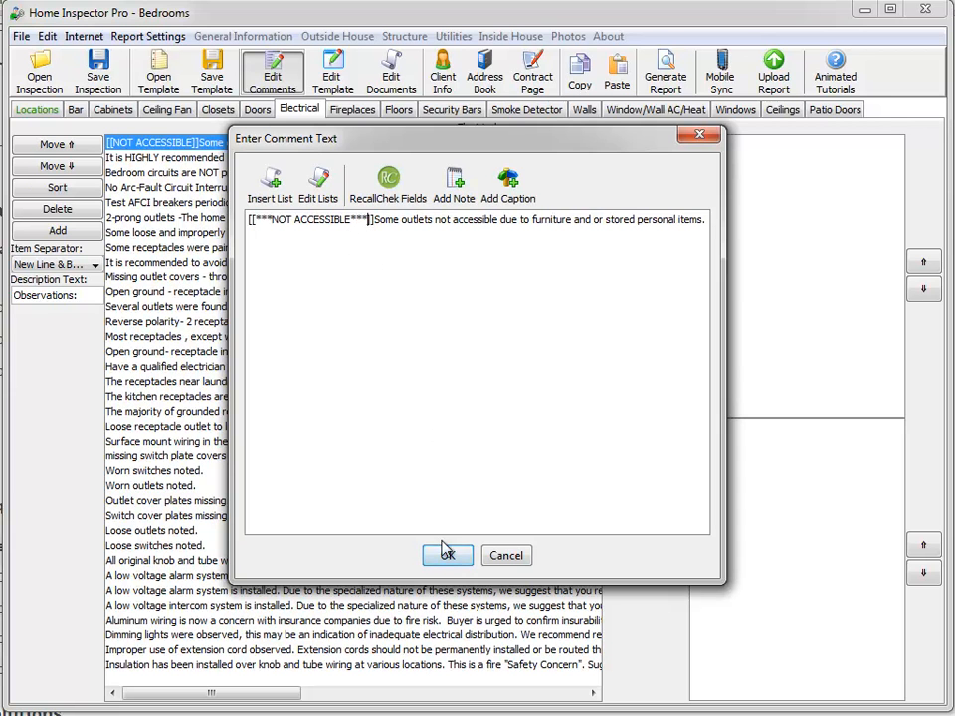
pyautogui.click(447, 555)
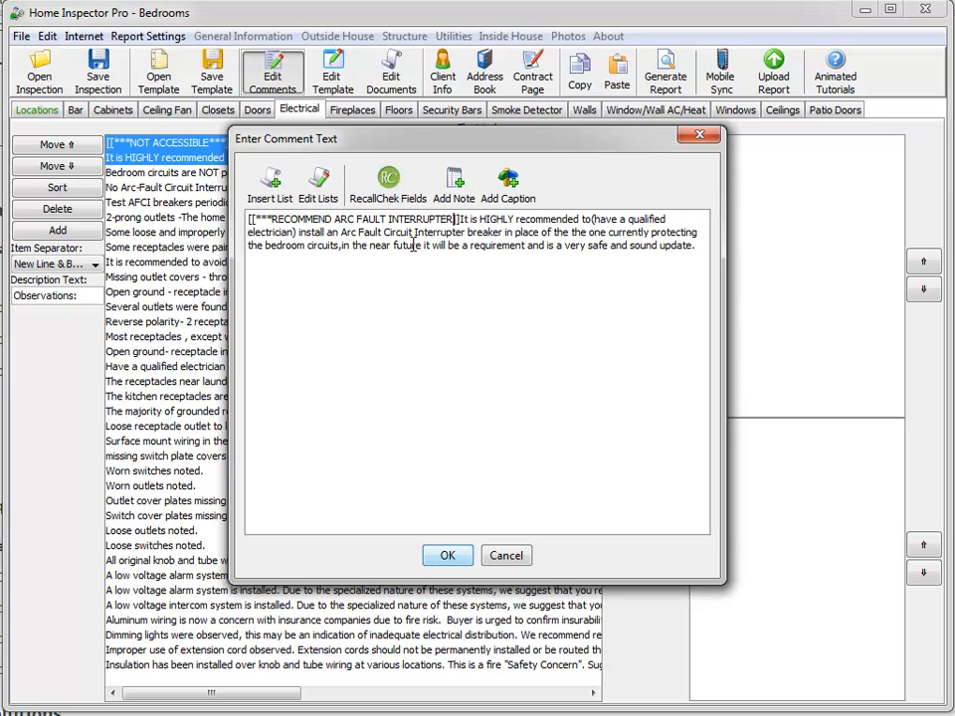
# Prefix the arc fault comment with a ***RECOMMEND ARC FAULT INTERRUPTER*** note
pyautogui.write('888')
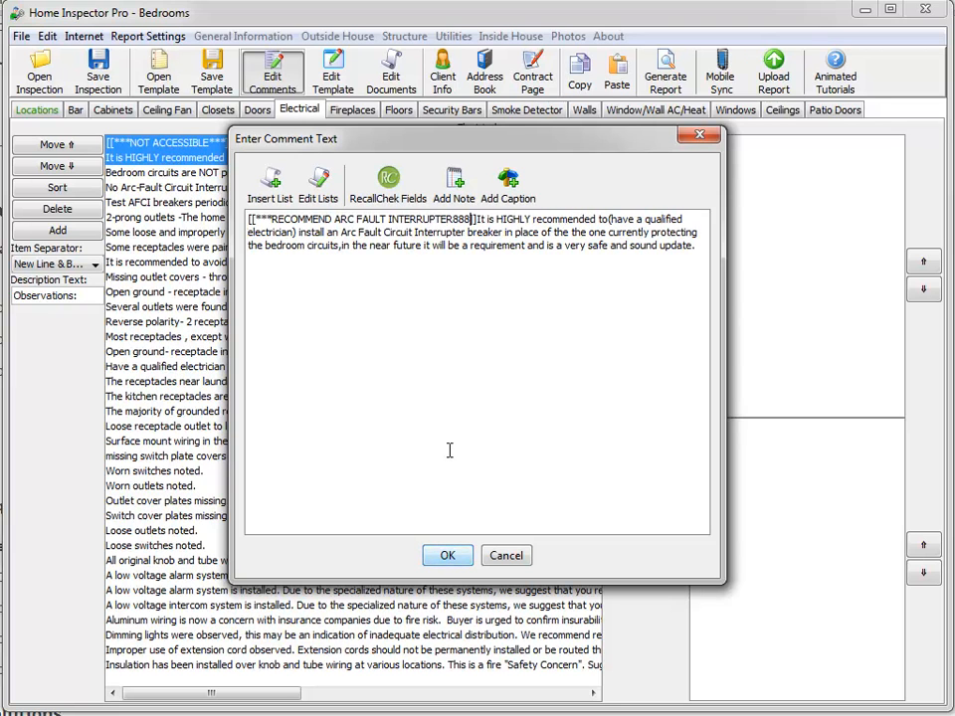
pyautogui.write('***')
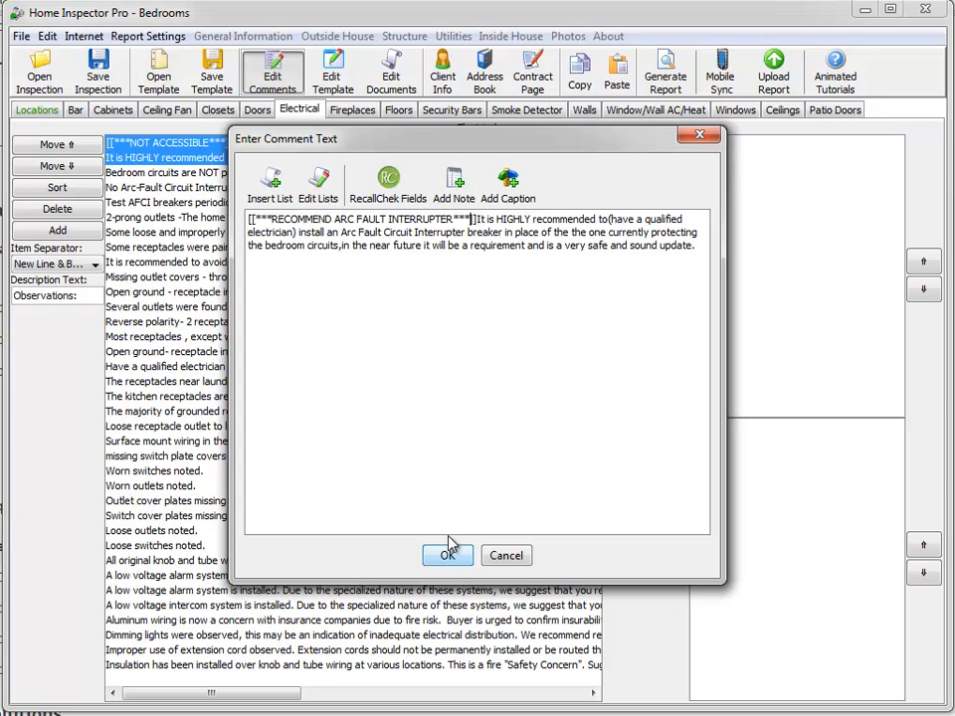
pyautogui.click(446, 555)
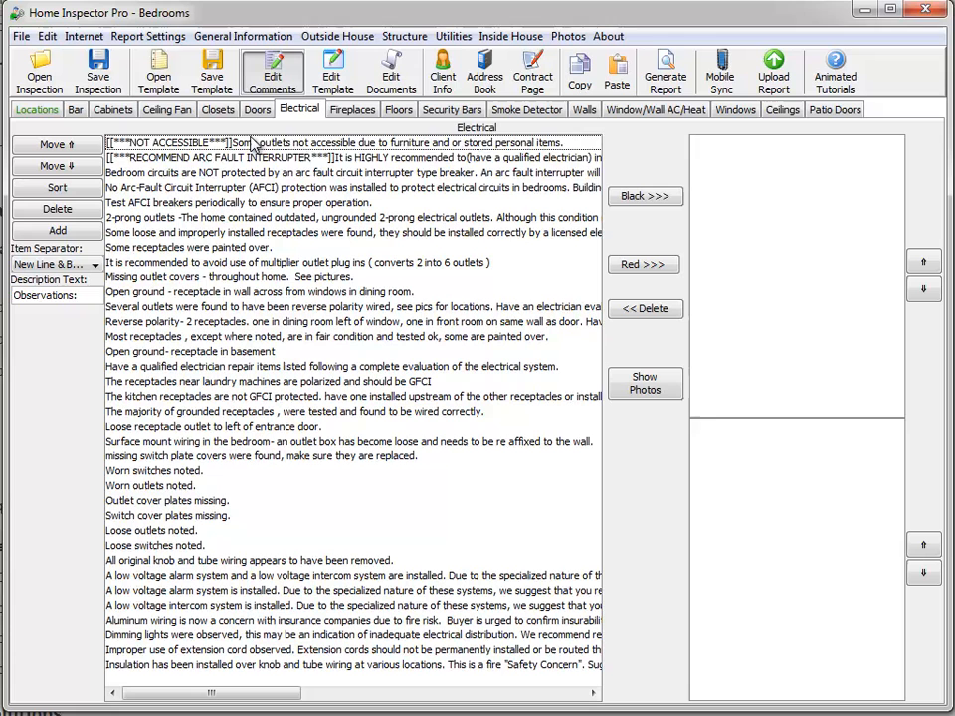
# Move the two note-prefixed comments into the report pane with Black >>>
pyautogui.click(644, 195)
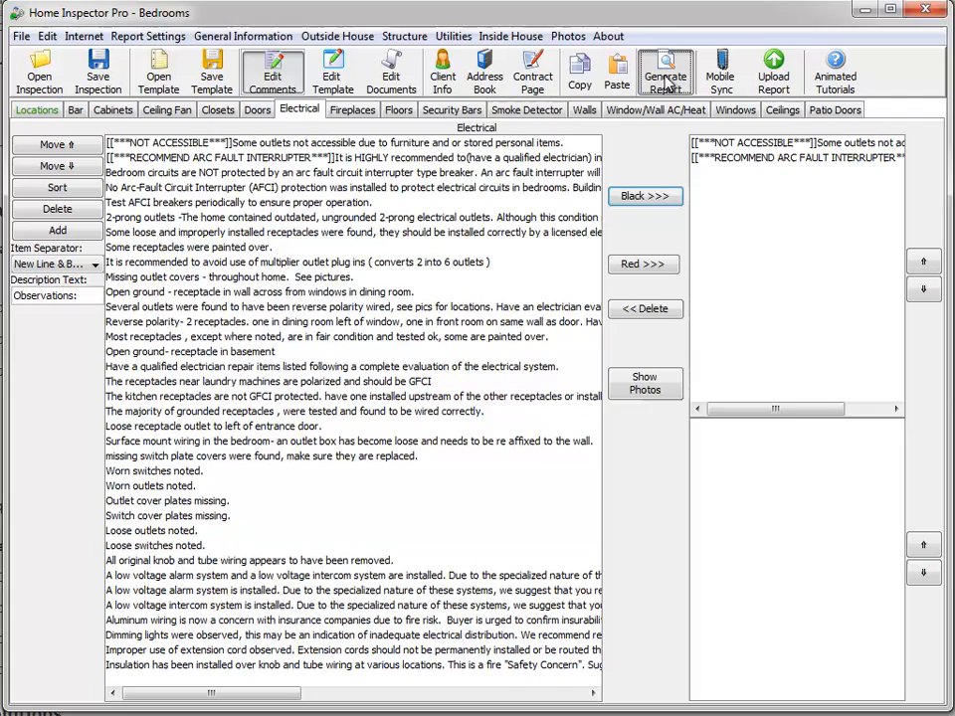
# Generate the inspection report and save it as a PDF named TEST
pyautogui.click(664, 72)
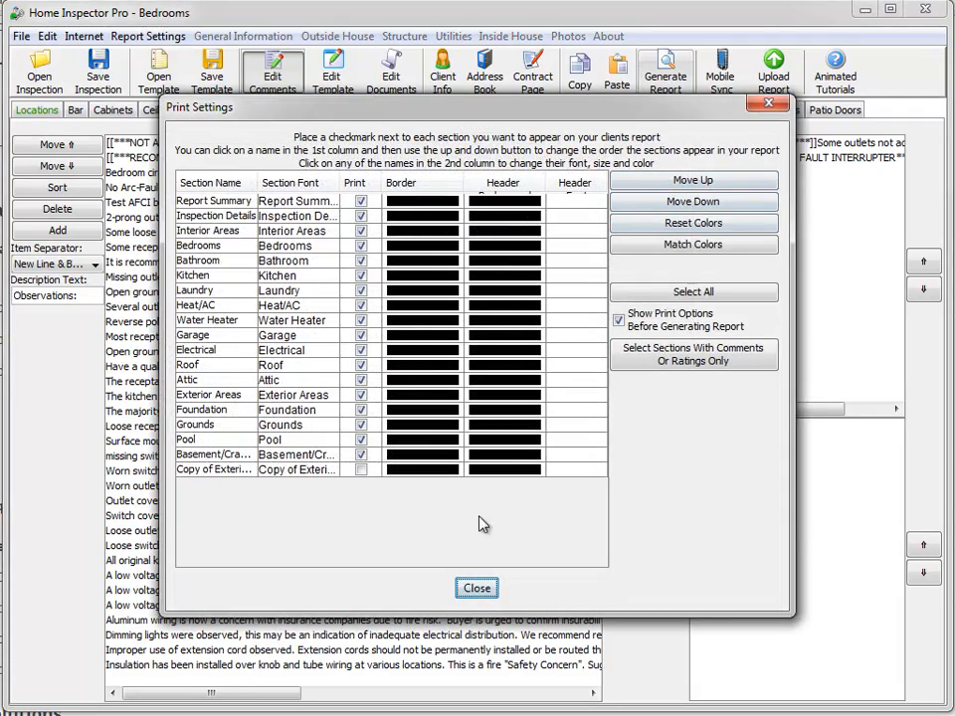
pyautogui.click(475, 588)
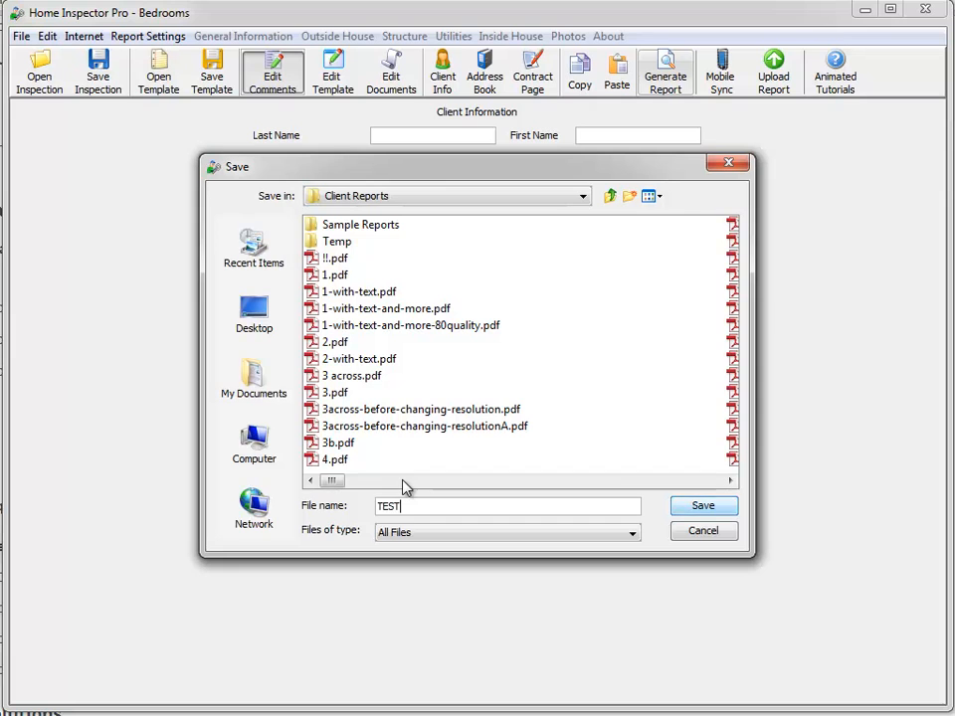
pyautogui.click(704, 505)
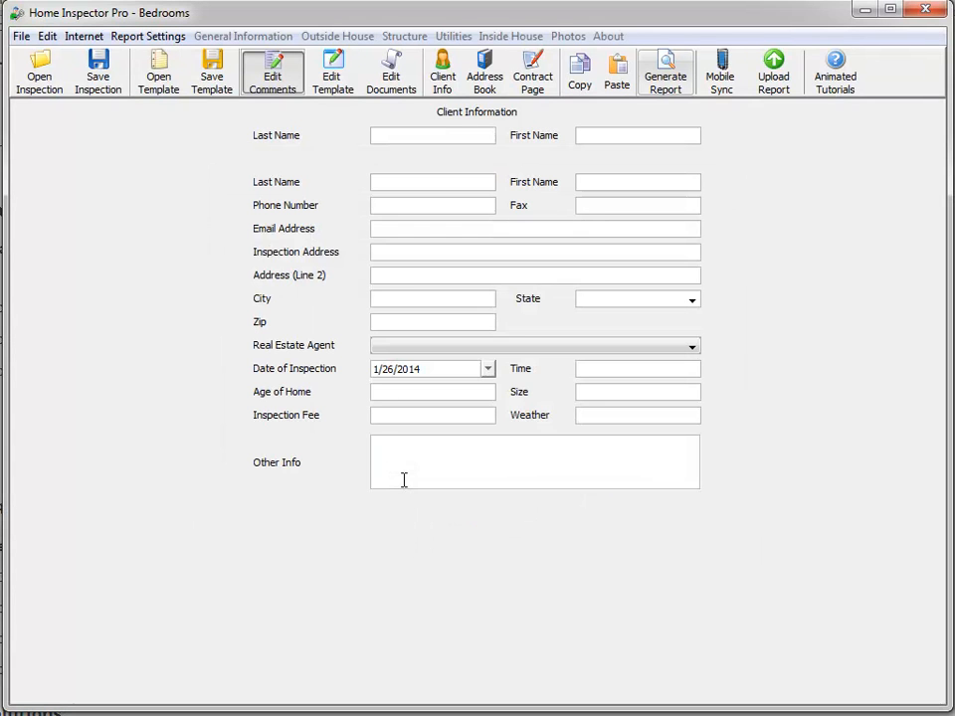
pyautogui.click(664, 71)
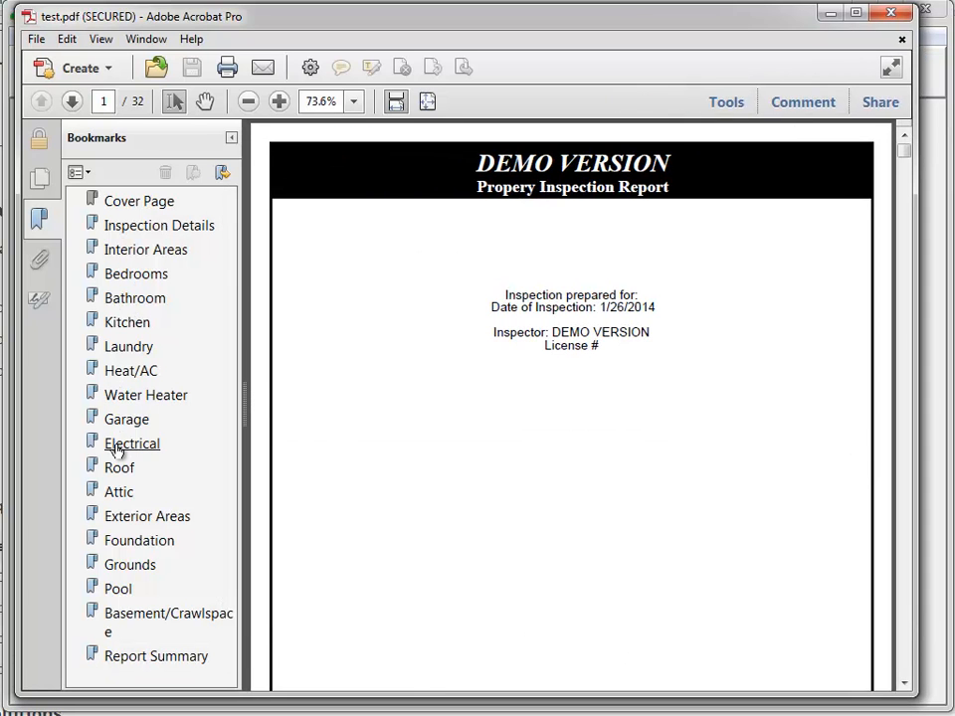
# Jump to the Electrical section via the report's bookmarks
pyautogui.click(133, 444)
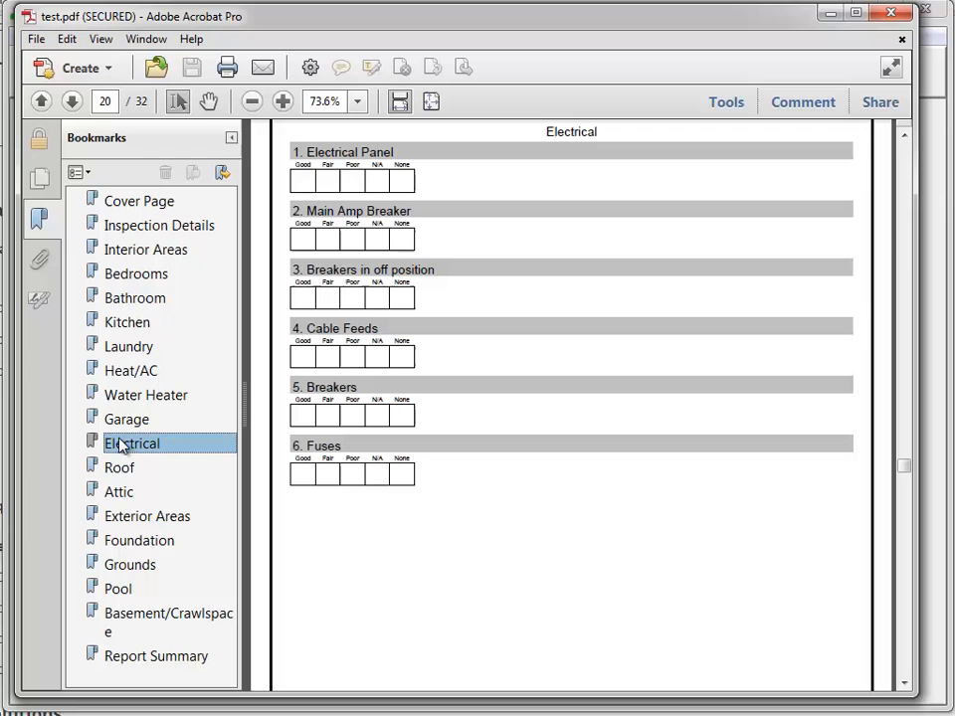
pyautogui.click(135, 274)
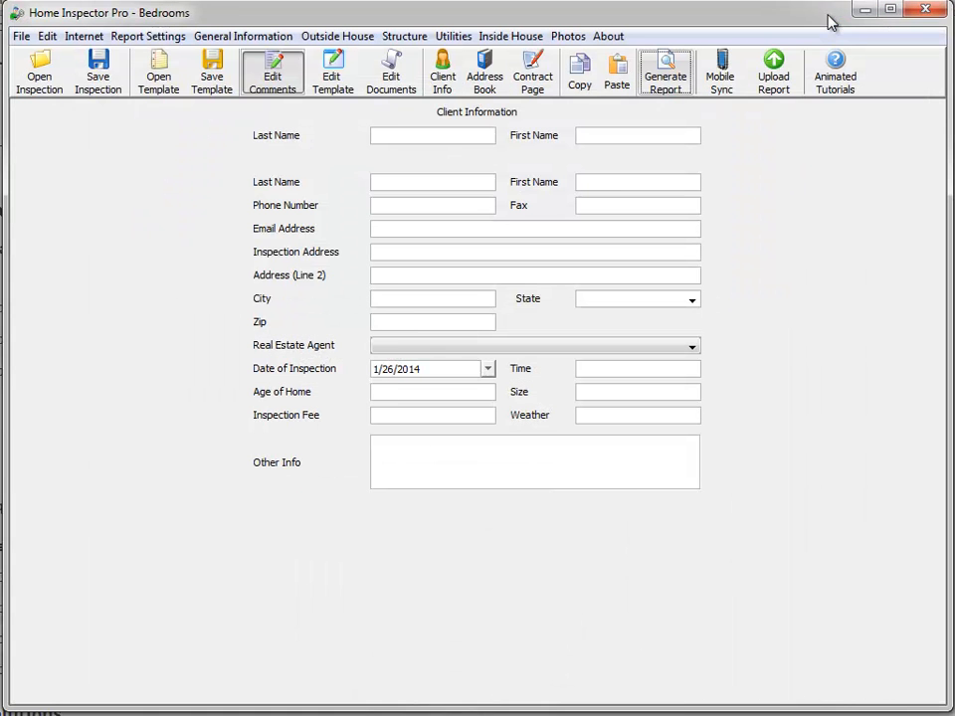
pyautogui.moveTo(335, 439)
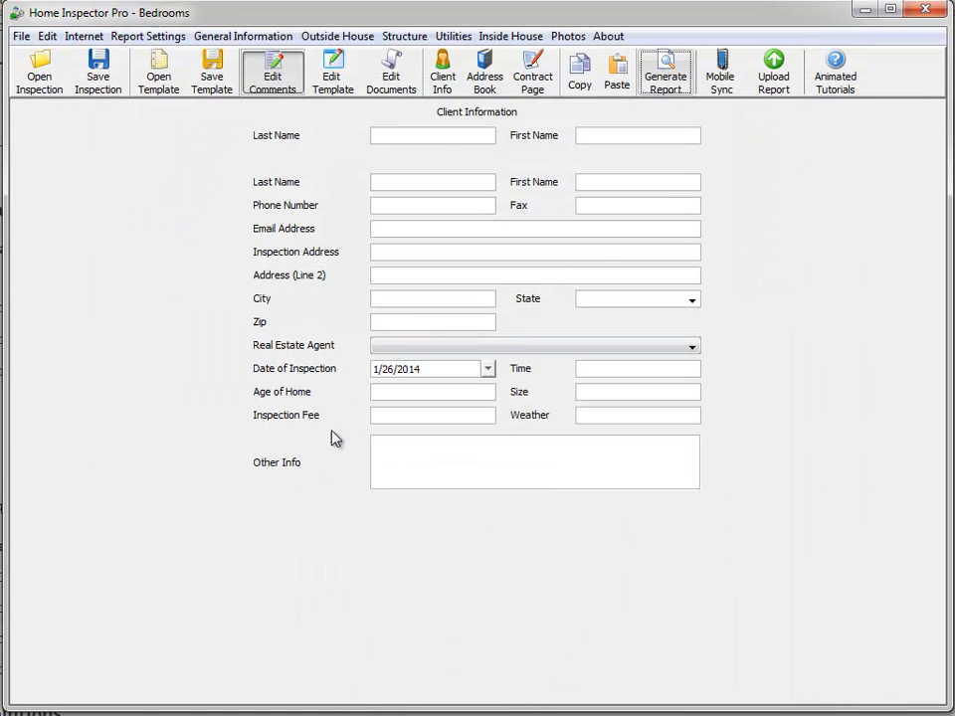